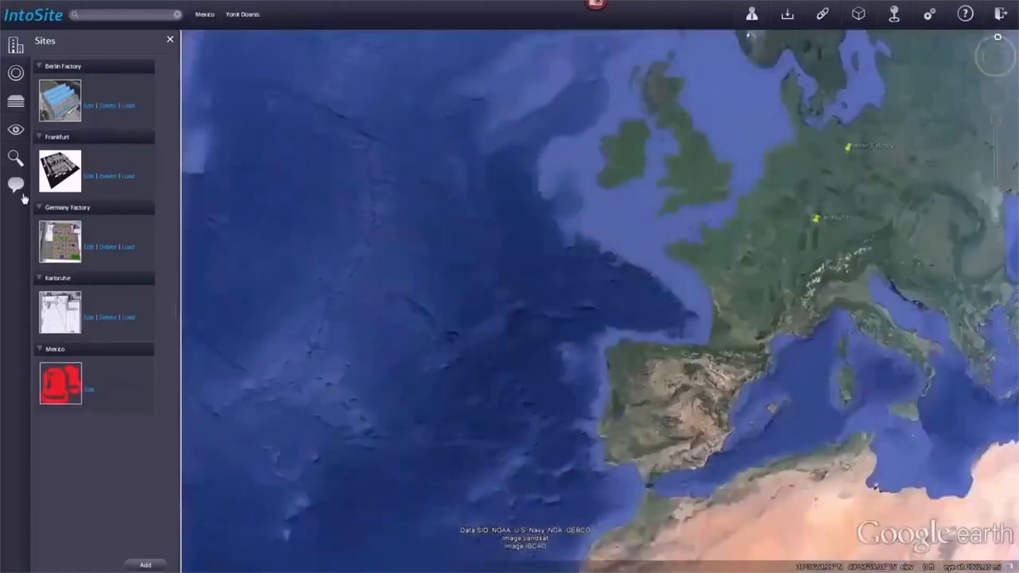
Load the Berlin Factory site, placing its 3D factory layout on the Google Earth terrain
{"action": "left_click", "coordinate": [129, 105]}
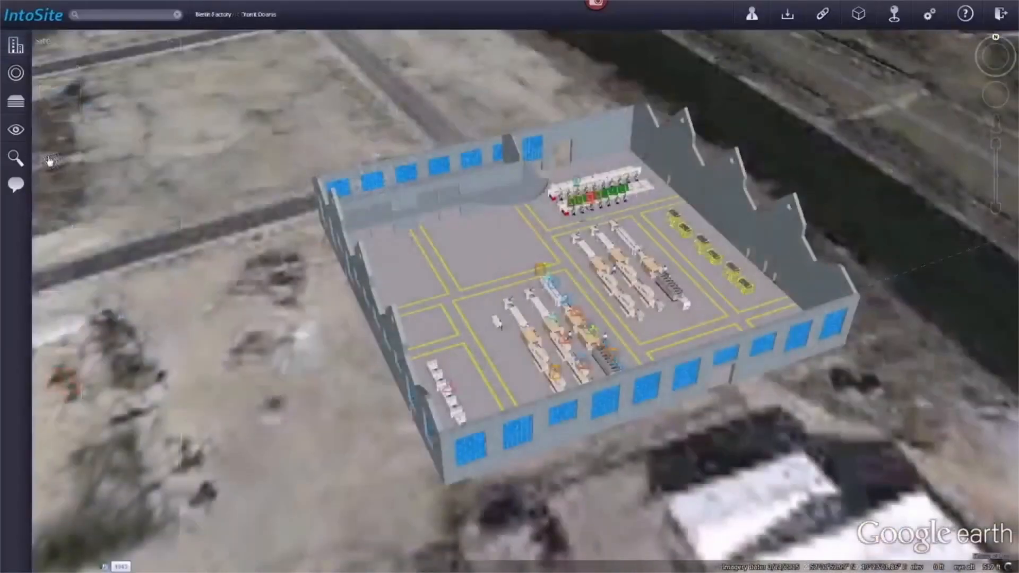